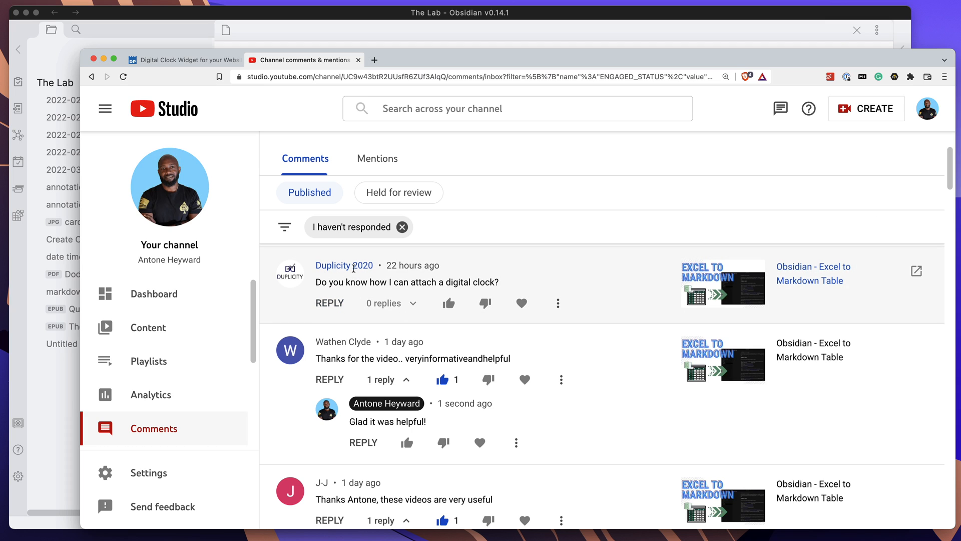
{"action": "mouse_move", "coordinate": [410, 293]}
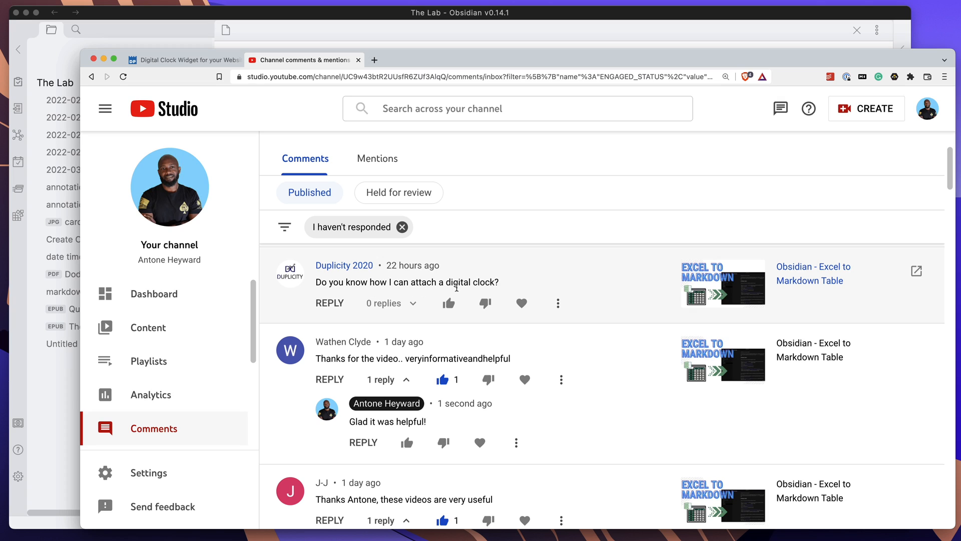
{"action": "mouse_move", "coordinate": [501, 291]}
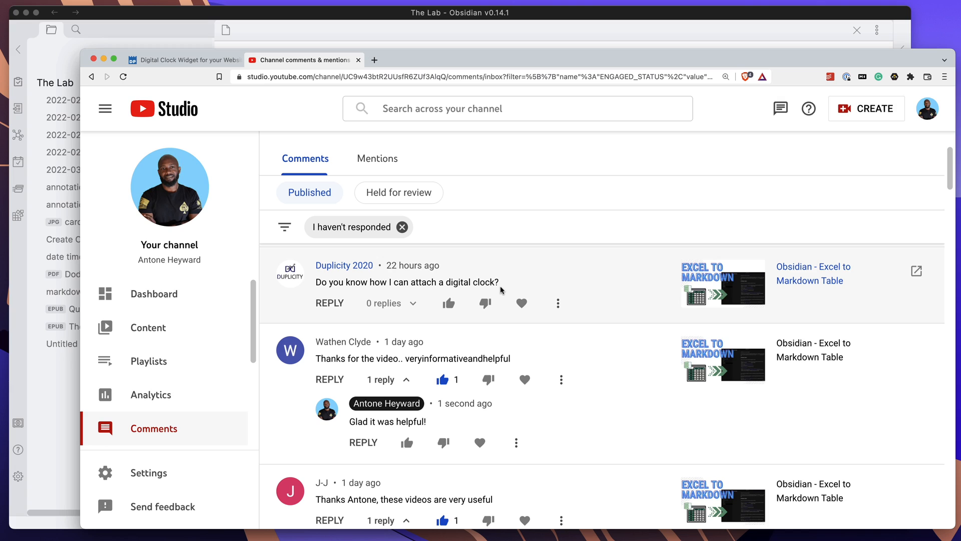
{"action": "mouse_move", "coordinate": [464, 283]}
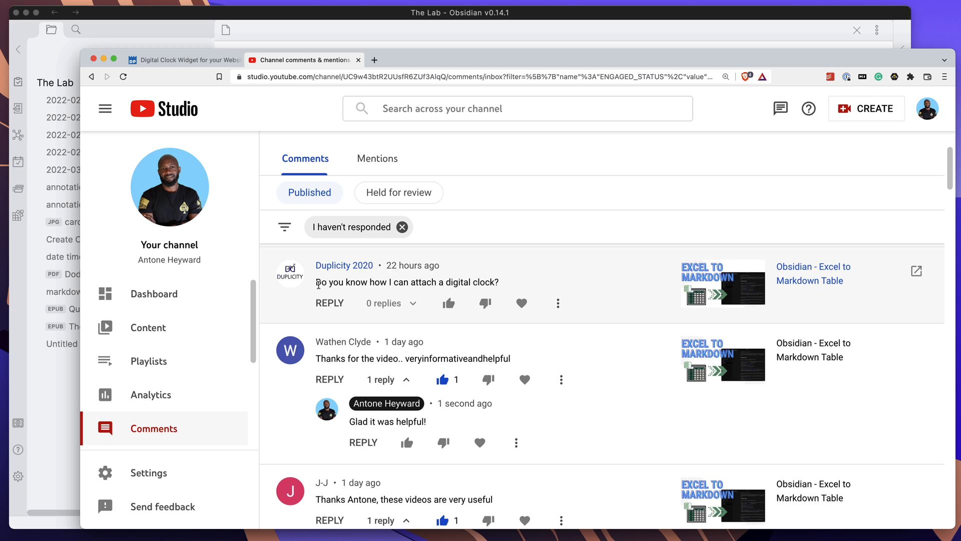
{"action": "mouse_move", "coordinate": [318, 294]}
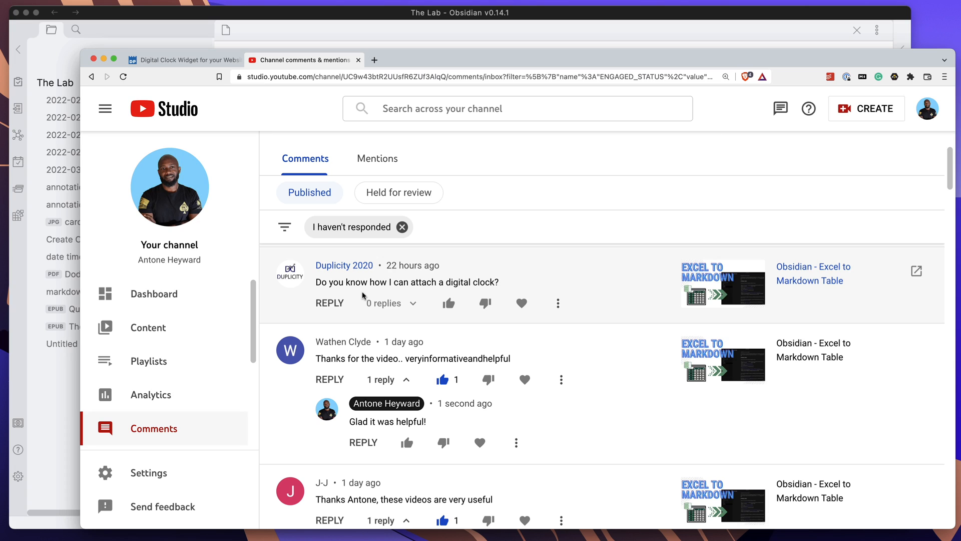
{"action": "mouse_move", "coordinate": [473, 284]}
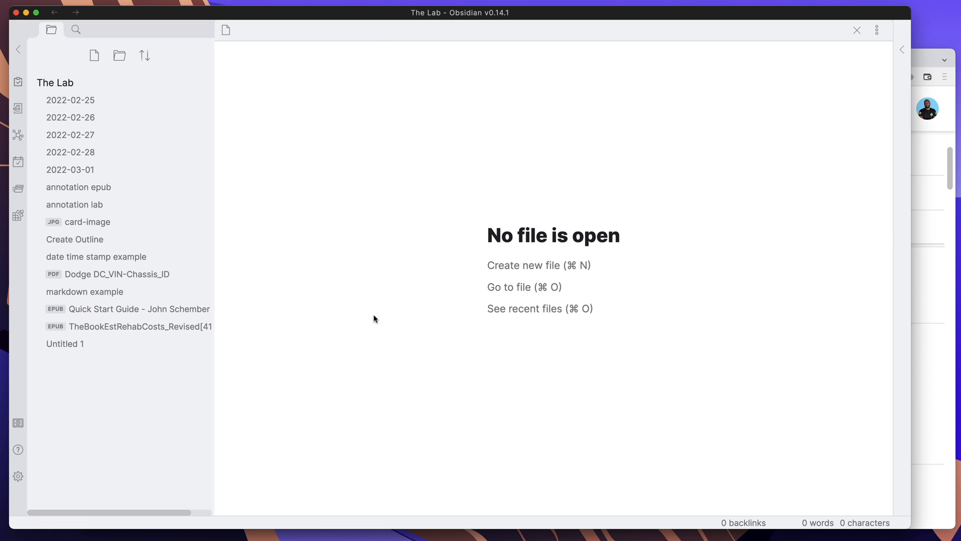
{"action": "mouse_move", "coordinate": [730, 252]}
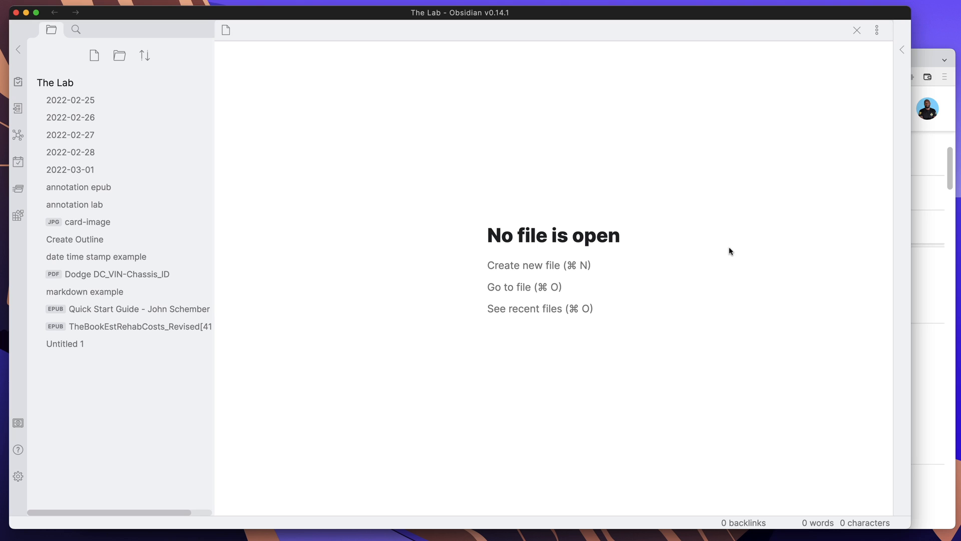
{"action": "mouse_move", "coordinate": [704, 222]}
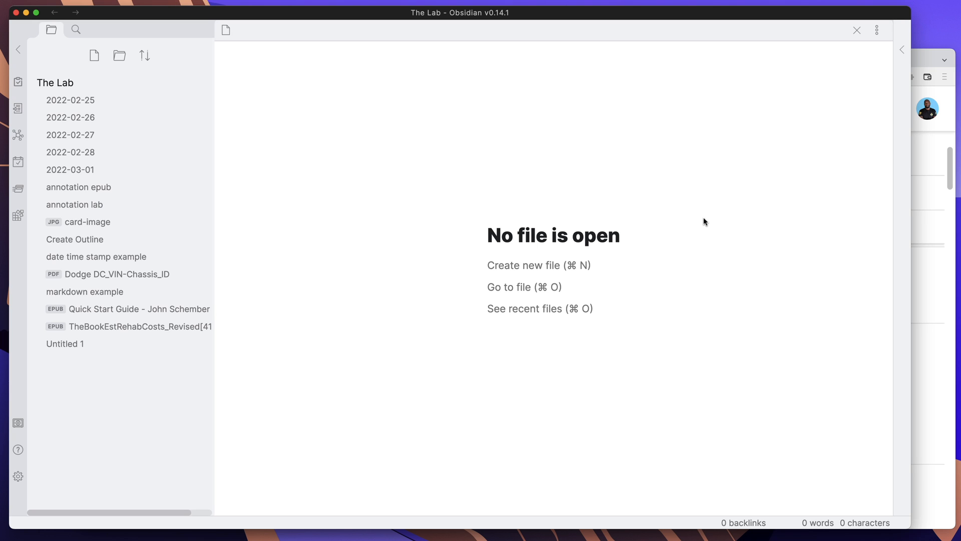
{"action": "mouse_move", "coordinate": [700, 222]}
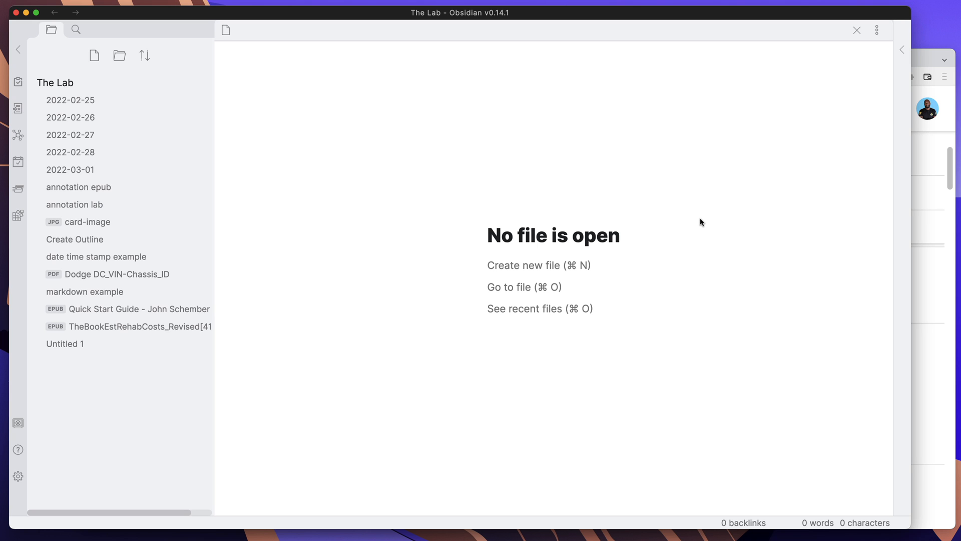
{"action": "mouse_move", "coordinate": [538, 264]}
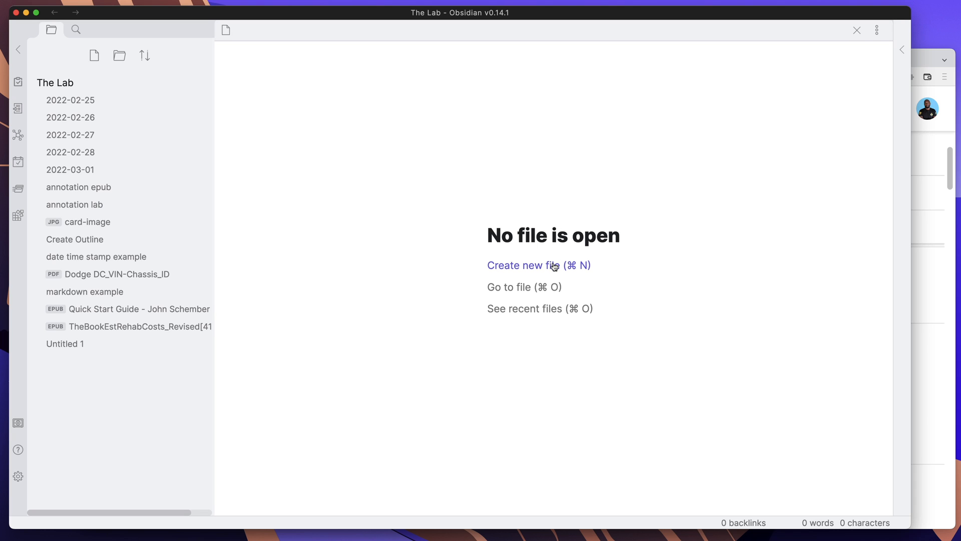
{"action": "mouse_move", "coordinate": [530, 271]}
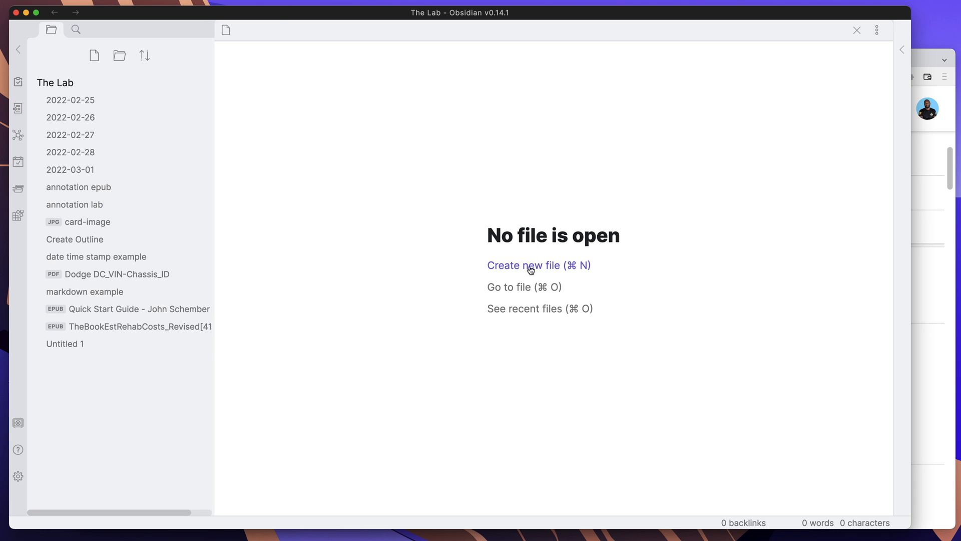
Step: Create a new Untitled note and place the cursor in its body
{"action": "left_click", "coordinate": [523, 264]}
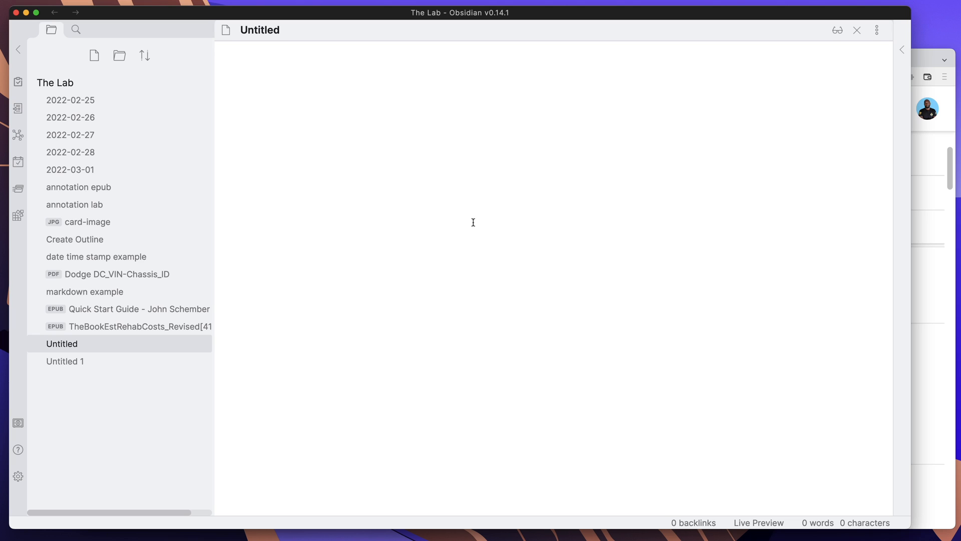
{"action": "left_click", "coordinate": [351, 62]}
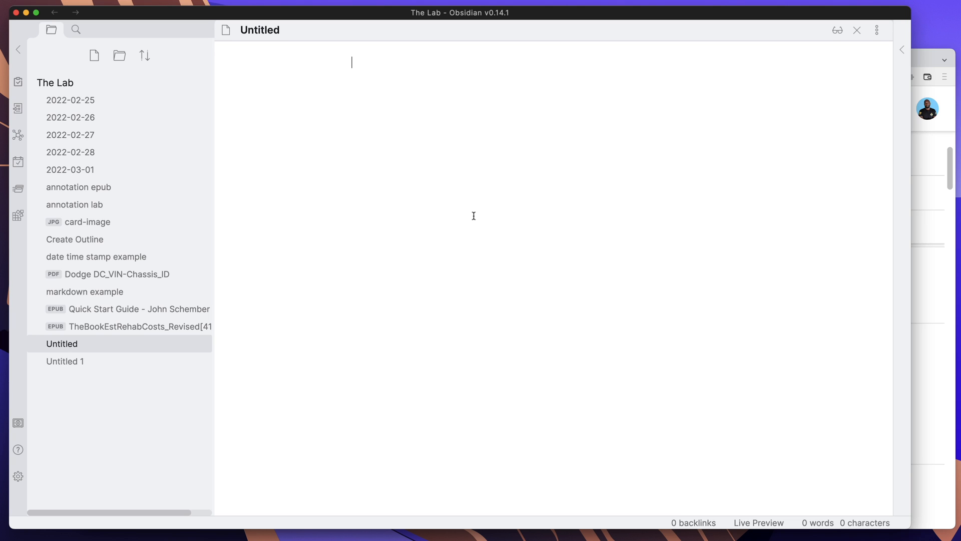
{"action": "mouse_move", "coordinate": [546, 162]}
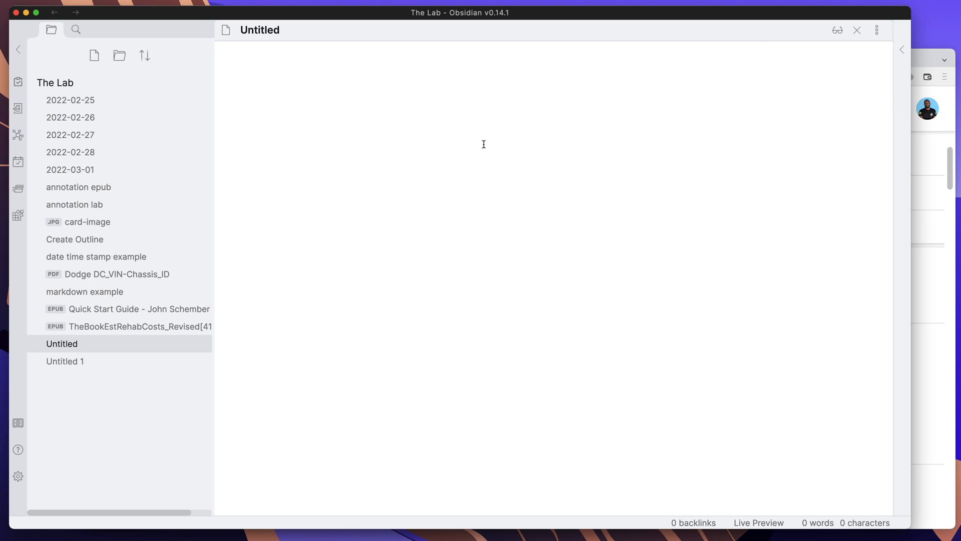
{"action": "left_click", "coordinate": [352, 62]}
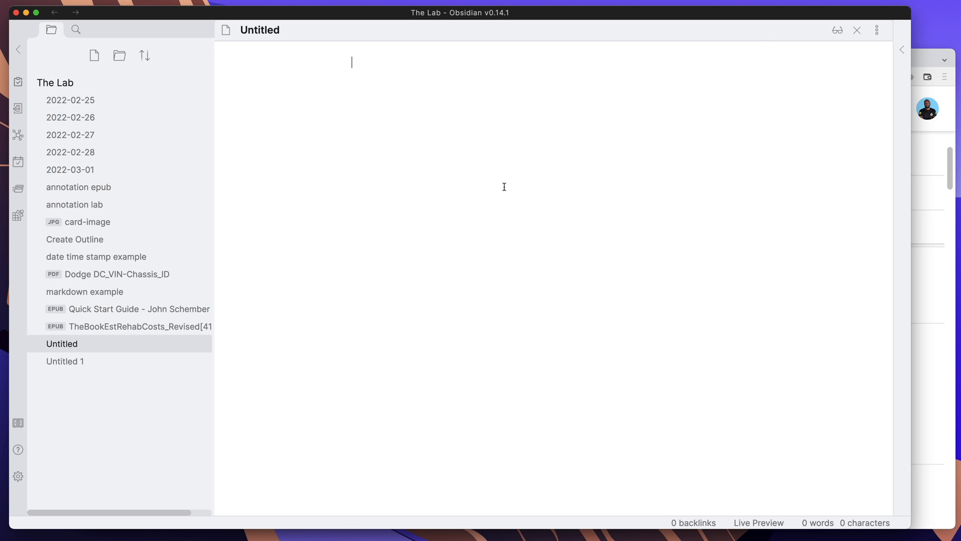
{"action": "mouse_move", "coordinate": [408, 202]}
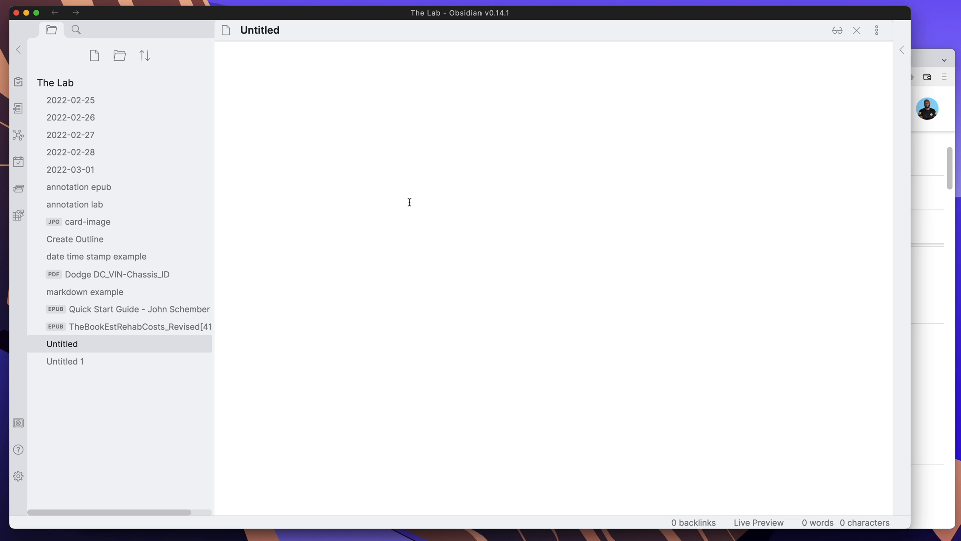
{"action": "left_click", "coordinate": [352, 63]}
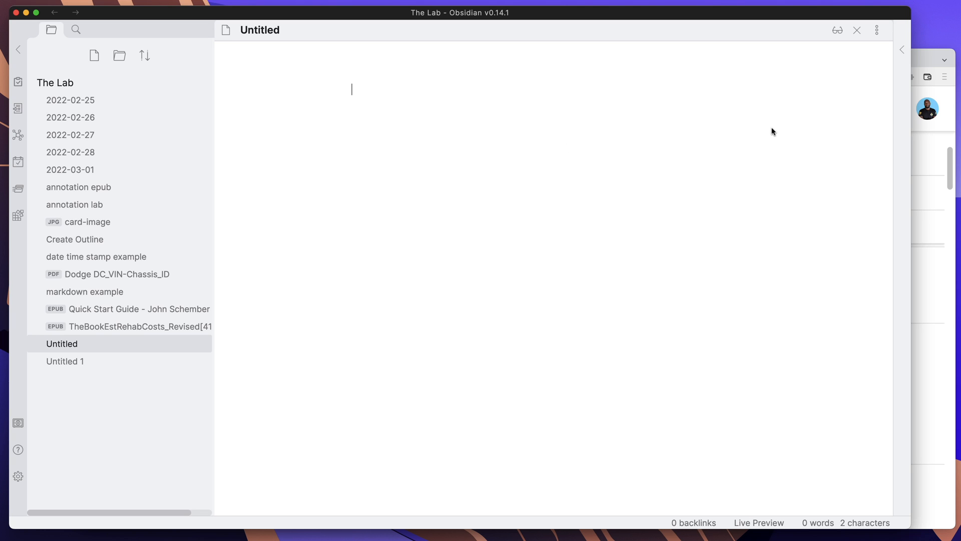
{"action": "mouse_move", "coordinate": [870, 92]}
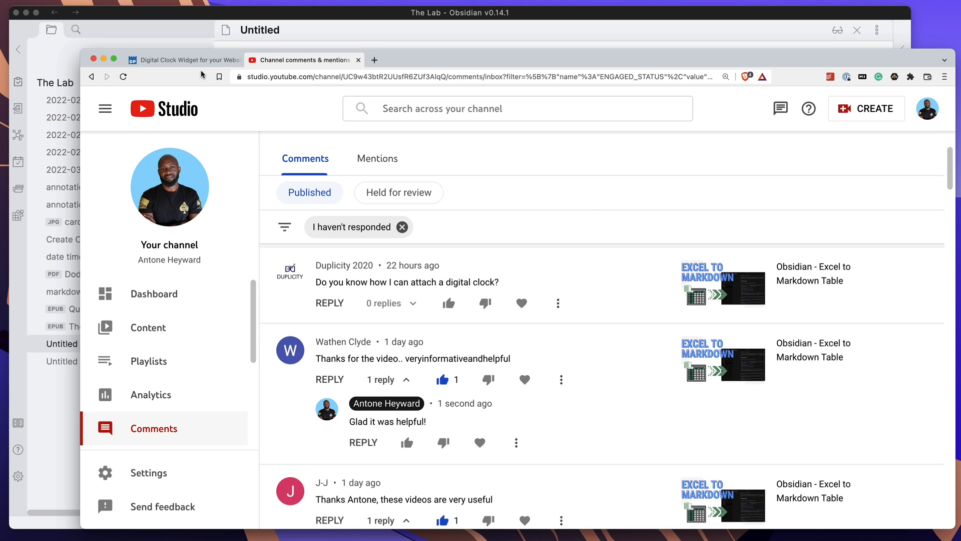
Step: On the Dayspedia widget page, give the St. Petersburg clock no background image
{"action": "left_click", "coordinate": [184, 59]}
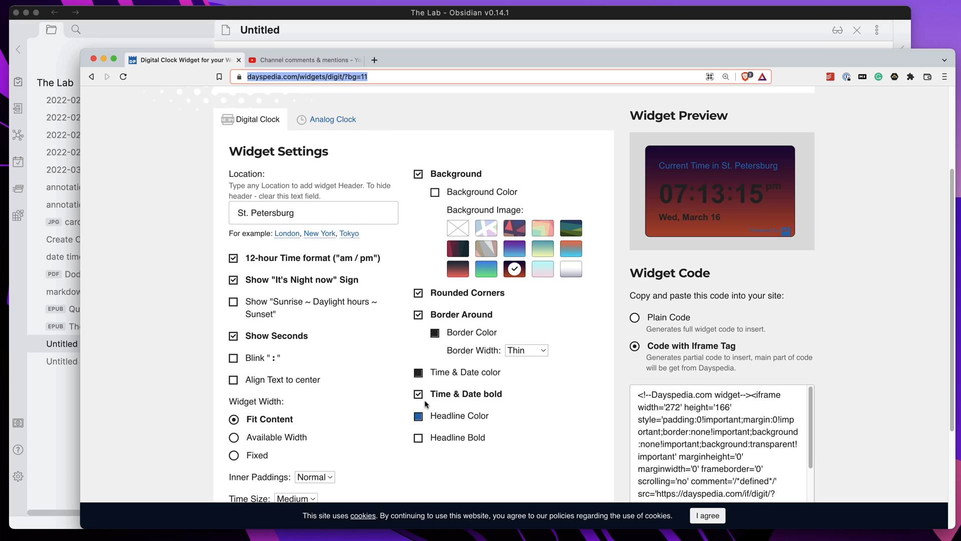
{"action": "mouse_move", "coordinate": [416, 367]}
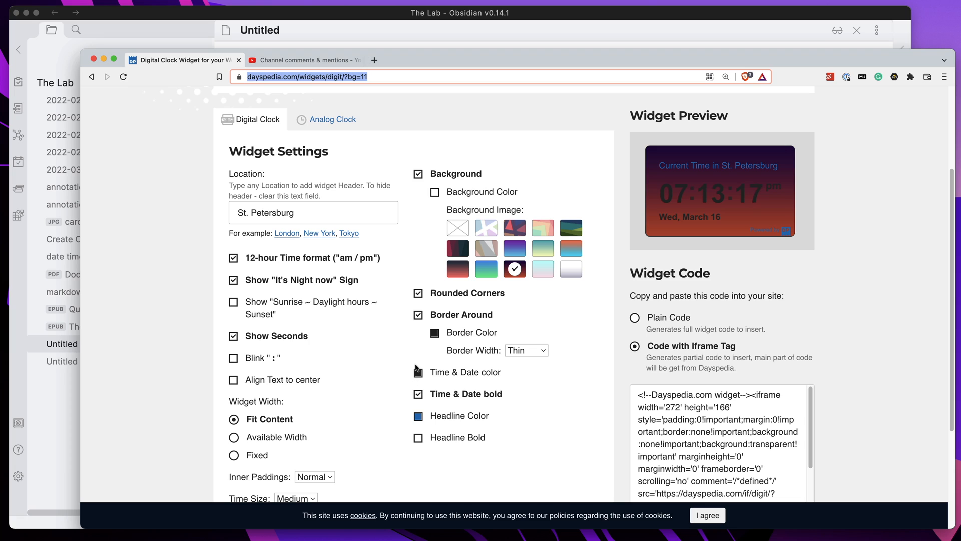
{"action": "left_click", "coordinate": [458, 227]}
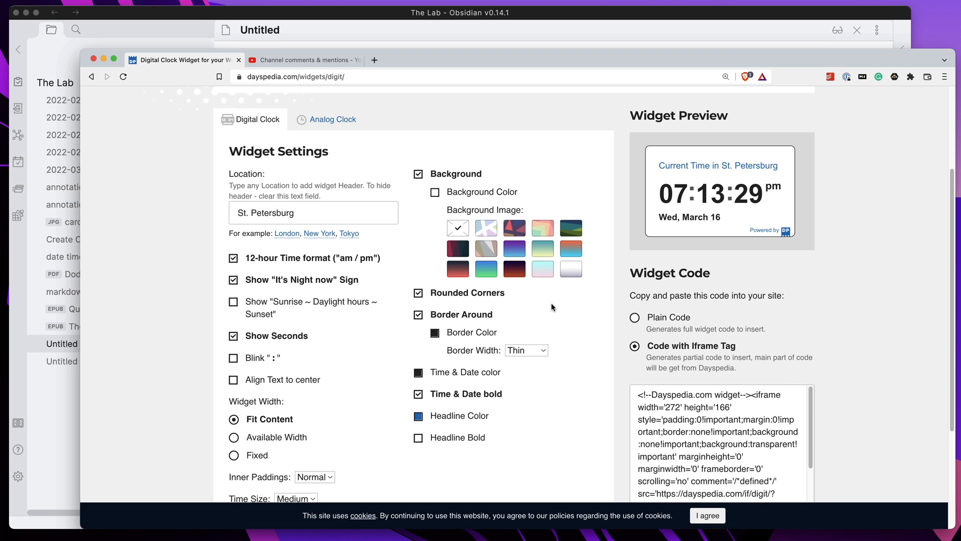
{"action": "mouse_move", "coordinate": [466, 244]}
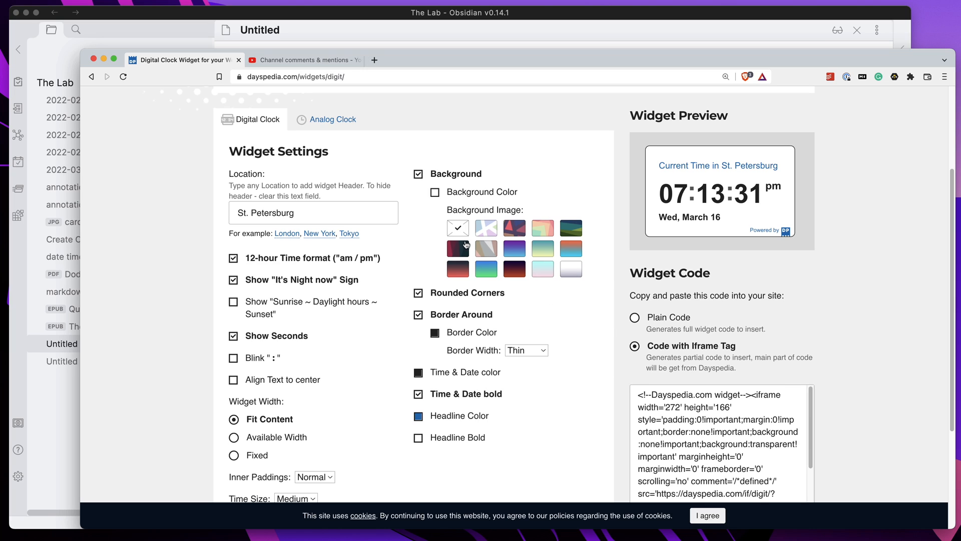
{"action": "left_click", "coordinate": [635, 318]}
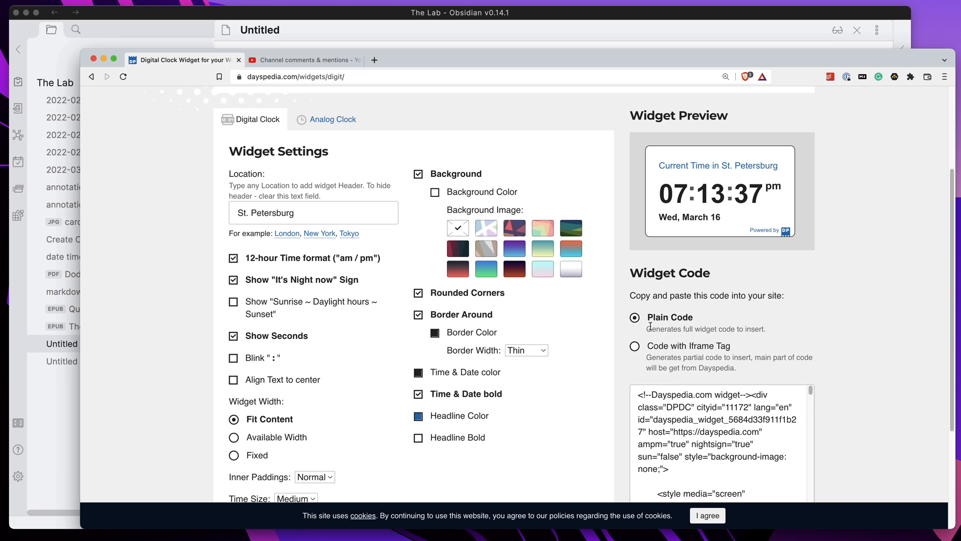
Step: Choose the 'Code with Iframe Tag' version and select all of the widget code
{"action": "left_click", "coordinate": [635, 345]}
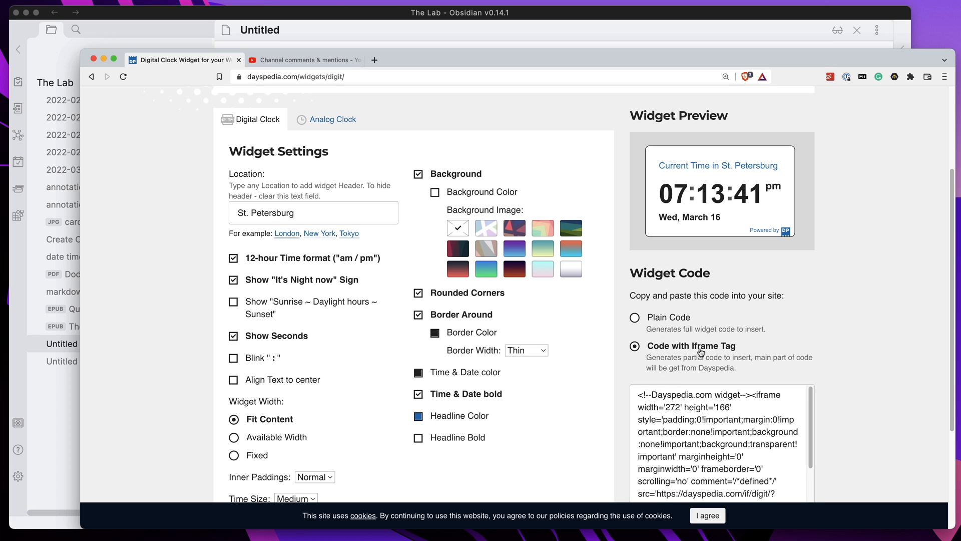
{"action": "triple_click", "coordinate": [716, 447]}
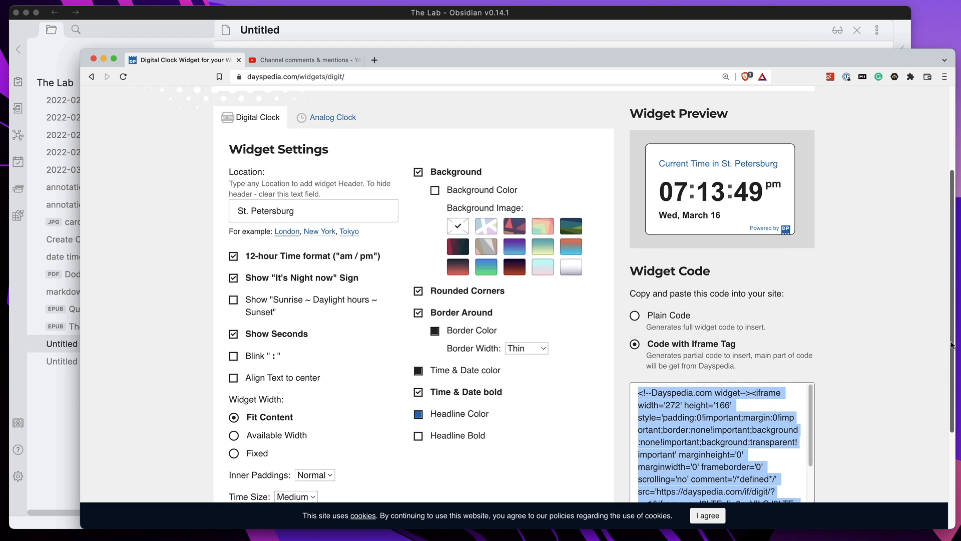
{"action": "scroll", "scroll_direction": "down", "scroll_amount": 3}
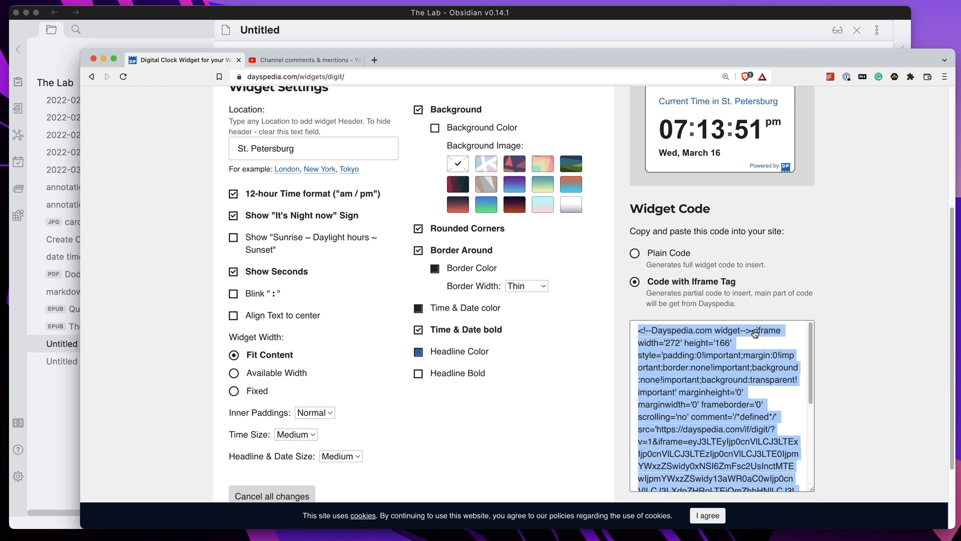
{"action": "scroll", "scroll_direction": "down", "scroll_amount": 3}
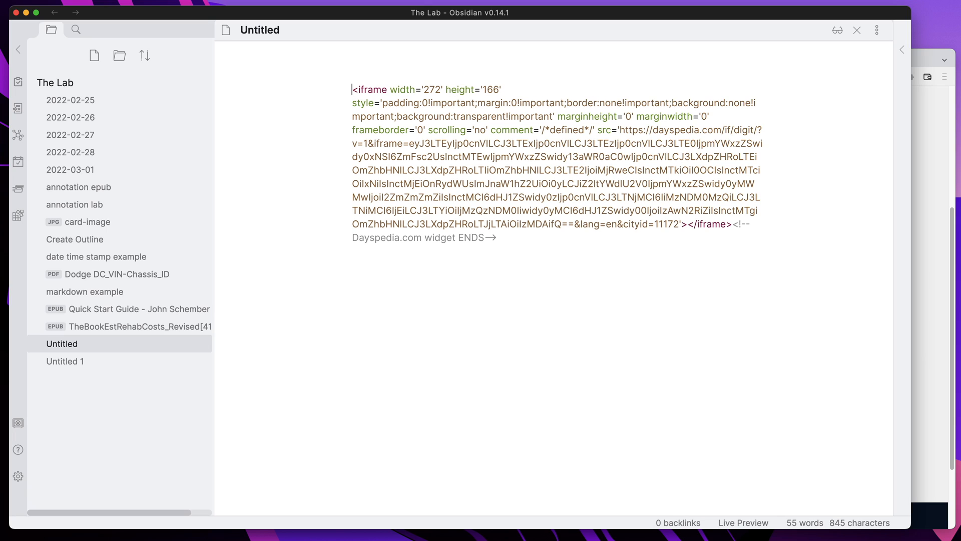
Step: Remove the trailing 'widget ENDS' comment and set the iframe width 500, height 200
{"action": "left_click", "coordinate": [708, 234]}
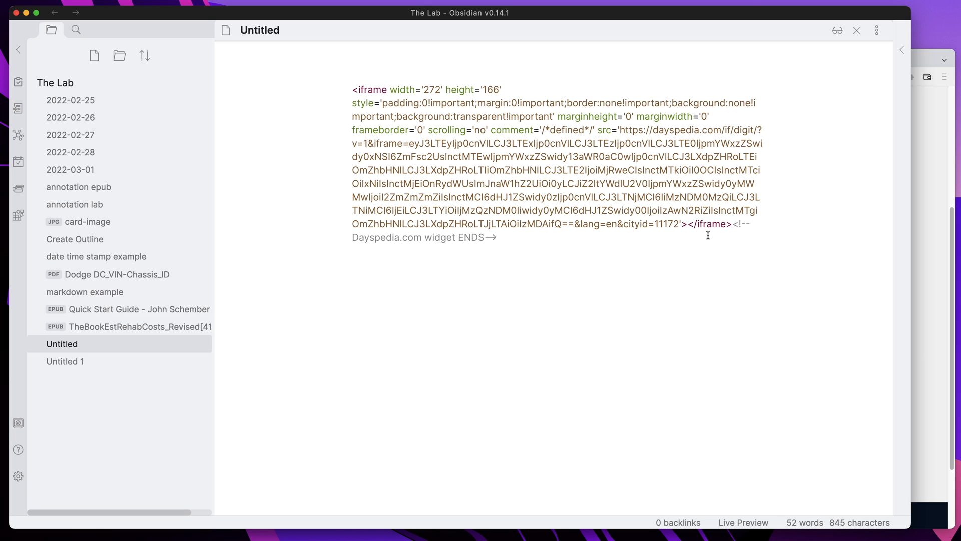
{"action": "left_click_drag", "start_coordinate": [736, 224], "coordinate": [496, 237]}
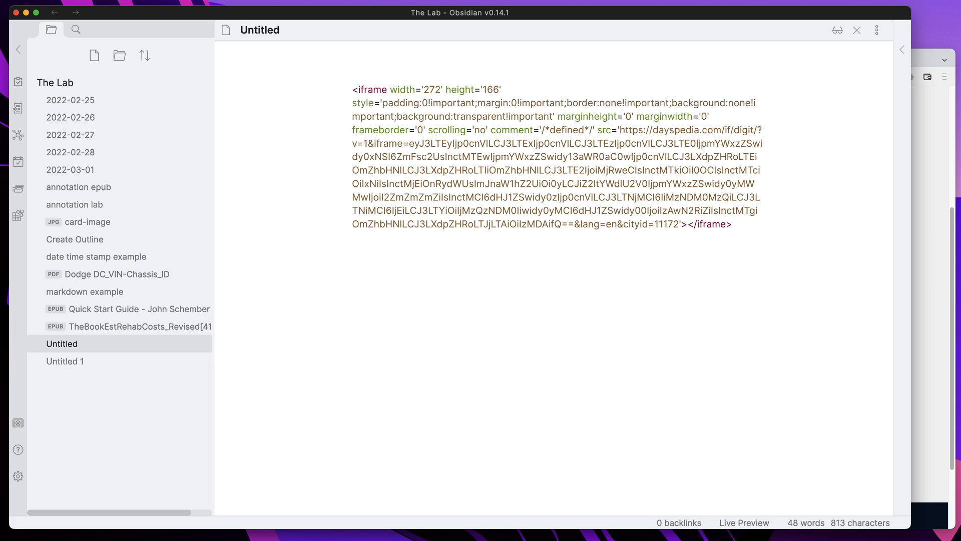
{"action": "double_click", "coordinate": [431, 89]}
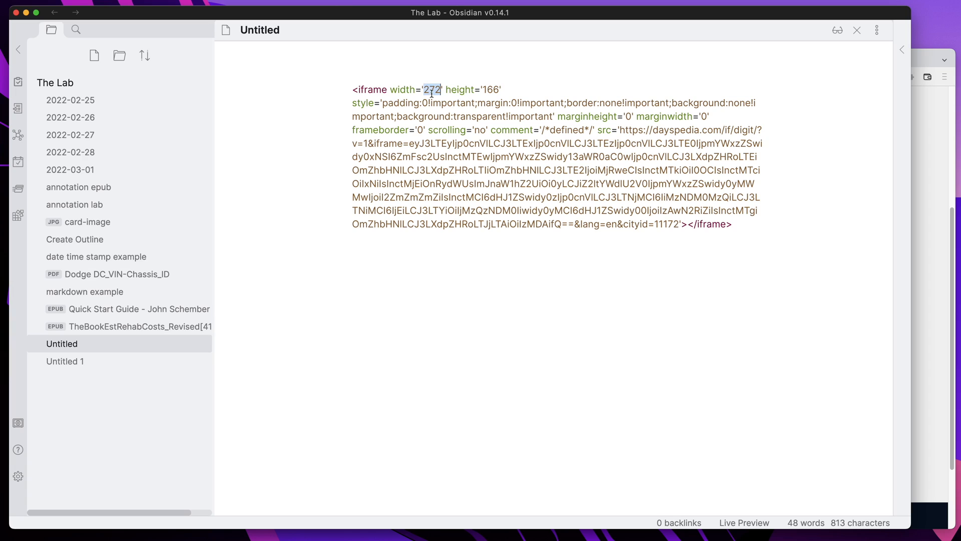
{"action": "type", "text": "500"}
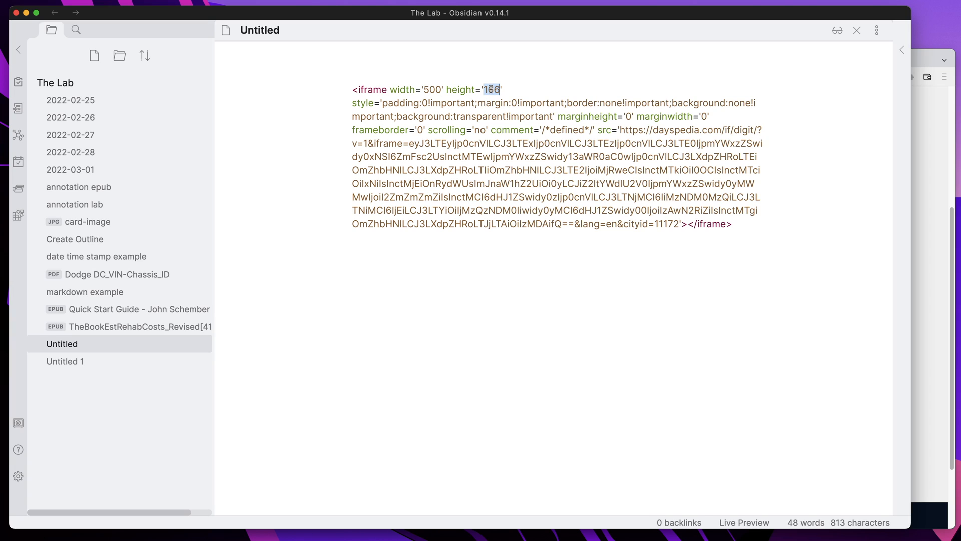
{"action": "type", "text": "200"}
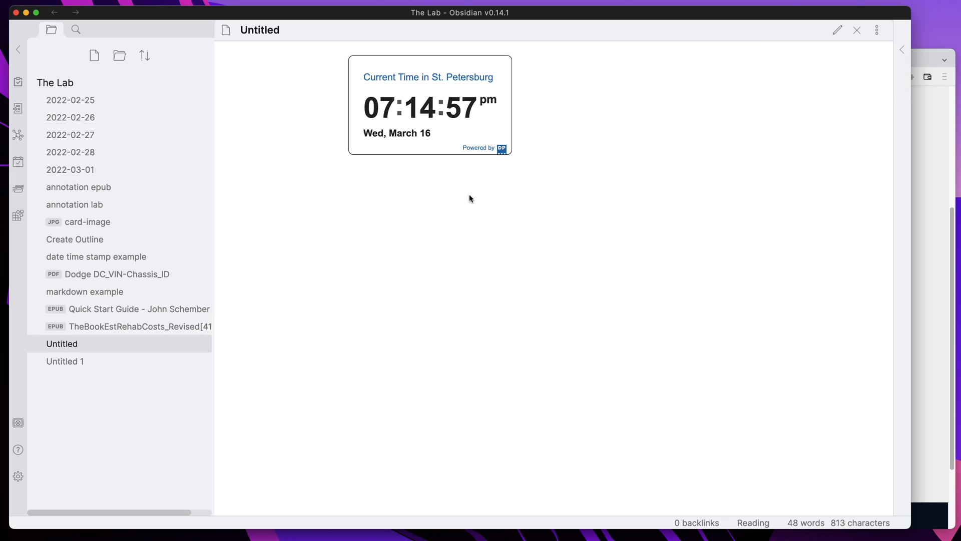
{"action": "mouse_move", "coordinate": [529, 300]}
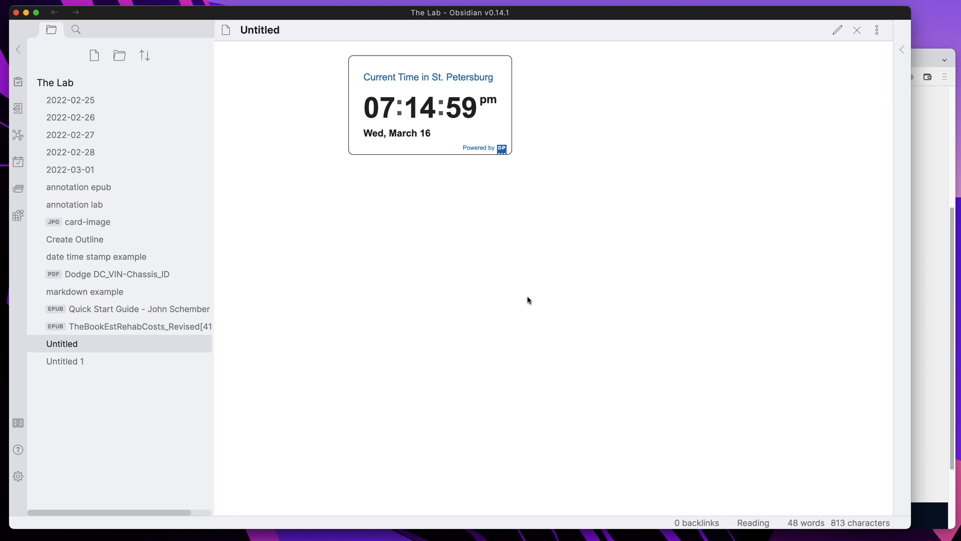
{"action": "mouse_move", "coordinate": [457, 126]}
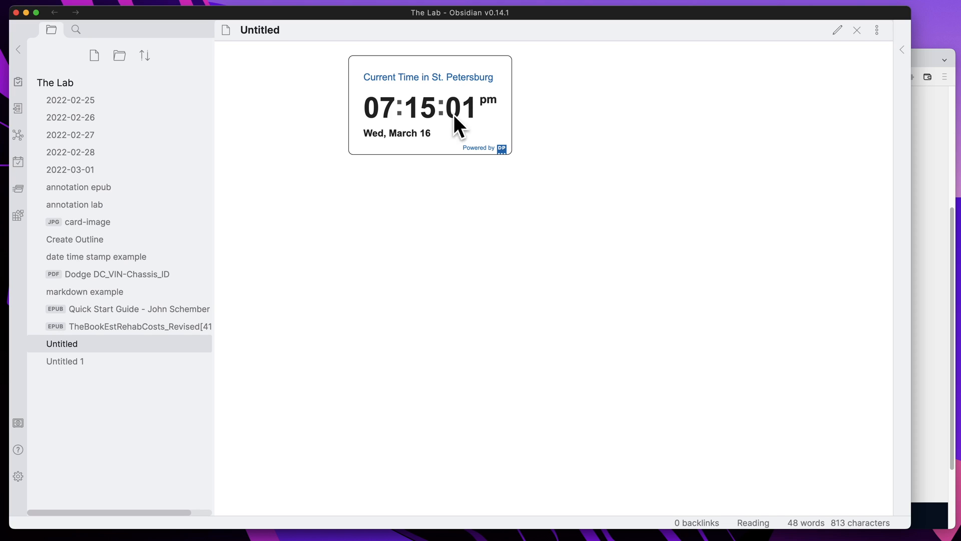
{"action": "mouse_move", "coordinate": [838, 29]}
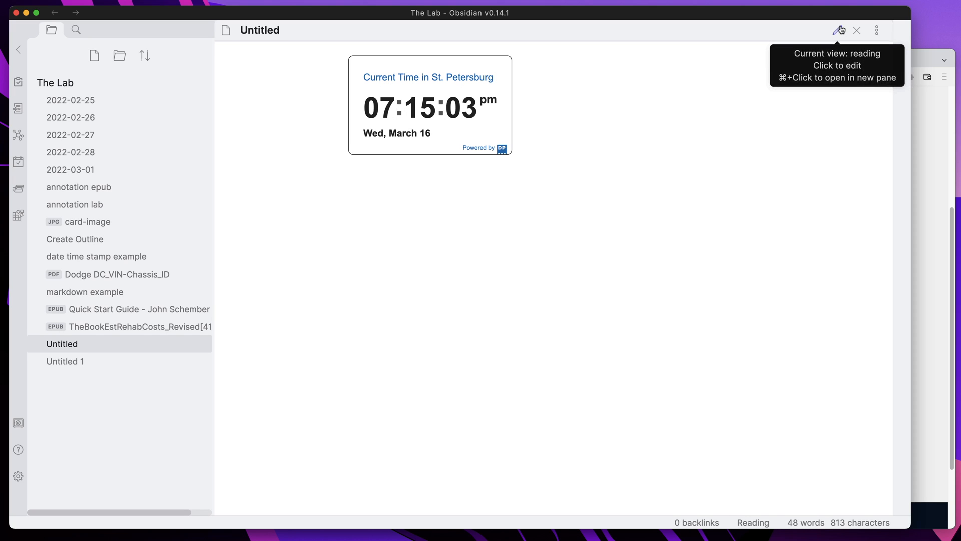
Step: Return the note to editing mode after viewing the rendered clock
{"action": "left_click", "coordinate": [838, 30]}
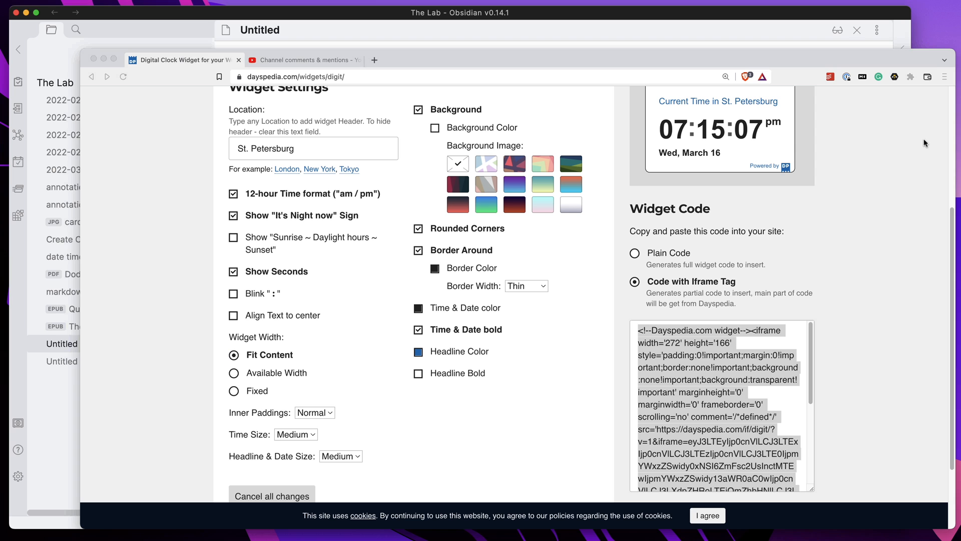
Step: Give the clock a pastel gradient background and copy its widget code
{"action": "left_click", "coordinate": [542, 204]}
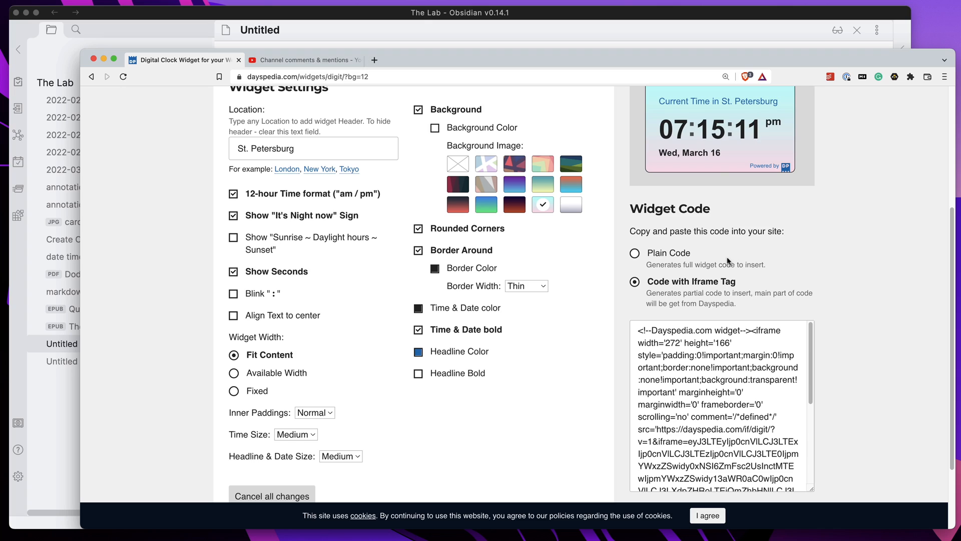
{"action": "mouse_move", "coordinate": [717, 243]}
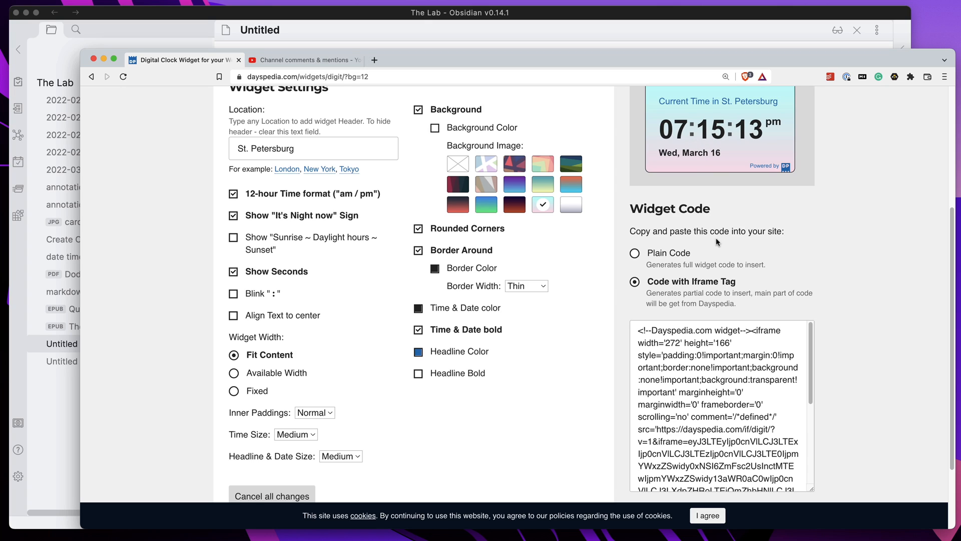
{"action": "mouse_move", "coordinate": [709, 165]}
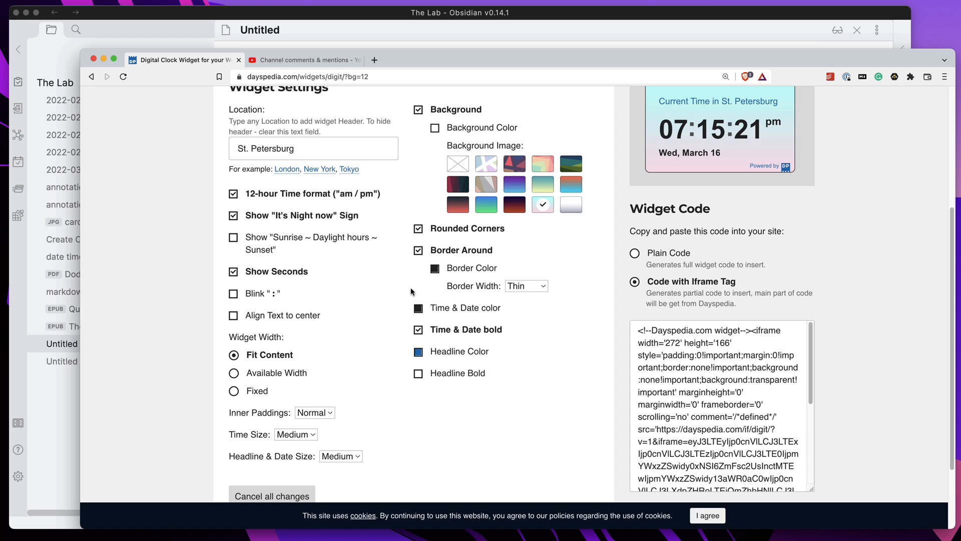
{"action": "right_click", "coordinate": [704, 372]}
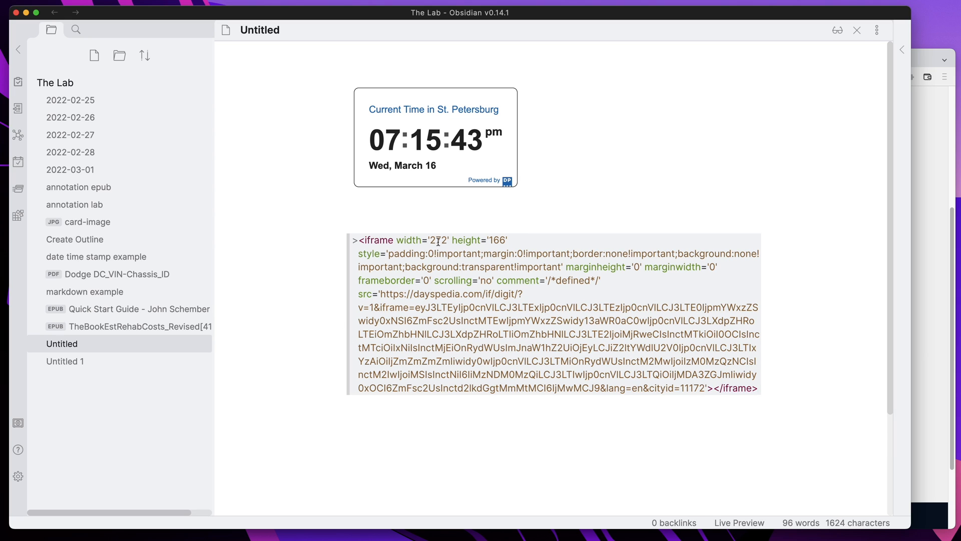
Step: Change the second iframe's width from 272 to 500 and height from 166 to 200
{"action": "type", "text": "50"}
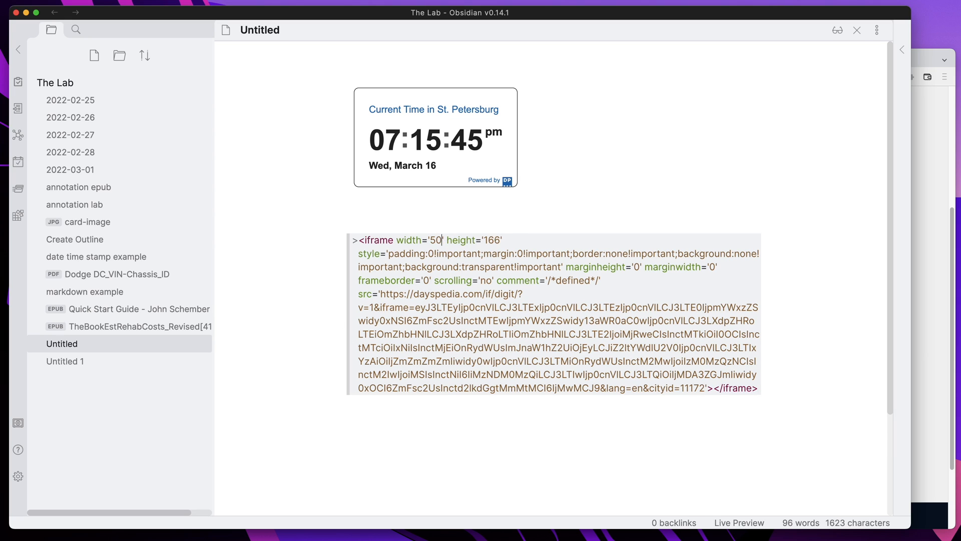
{"action": "type", "text": "0"}
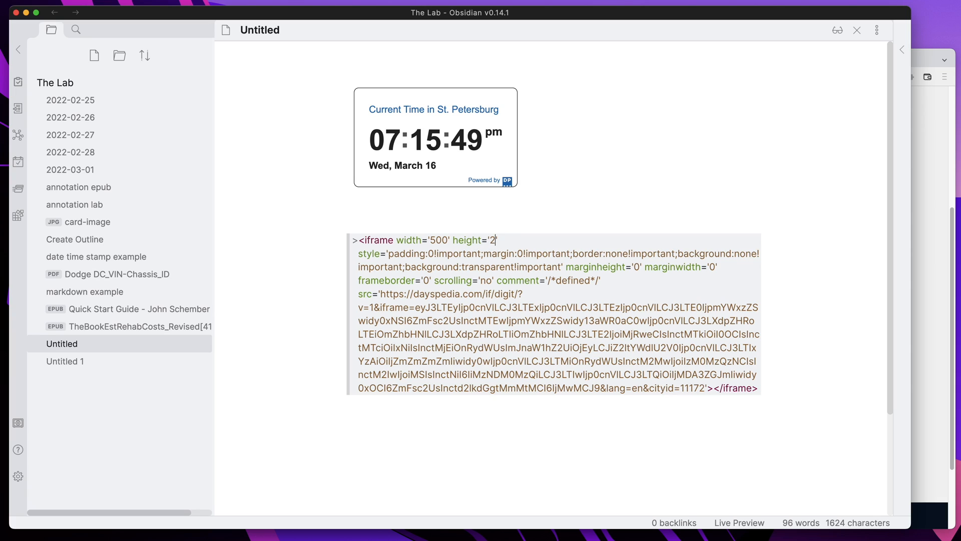
{"action": "type", "text": "00"}
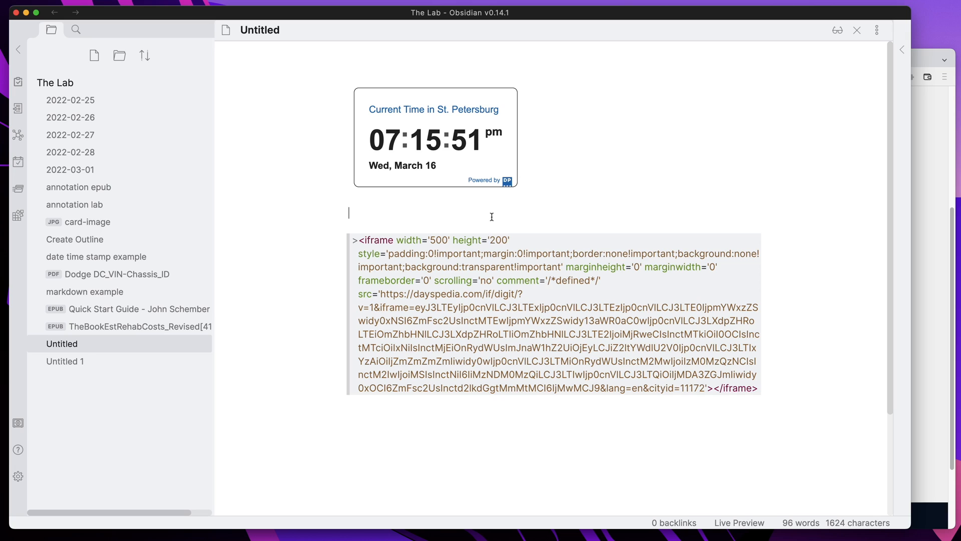